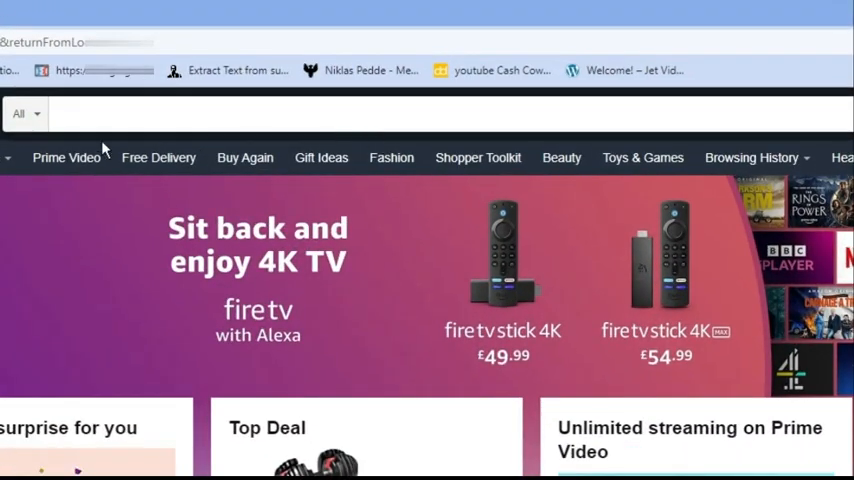
Step: Navigate from the Amazon.co.uk home page to Prime Video via the navigation bar
{"action": "left_click", "coordinate": [440, 113]}
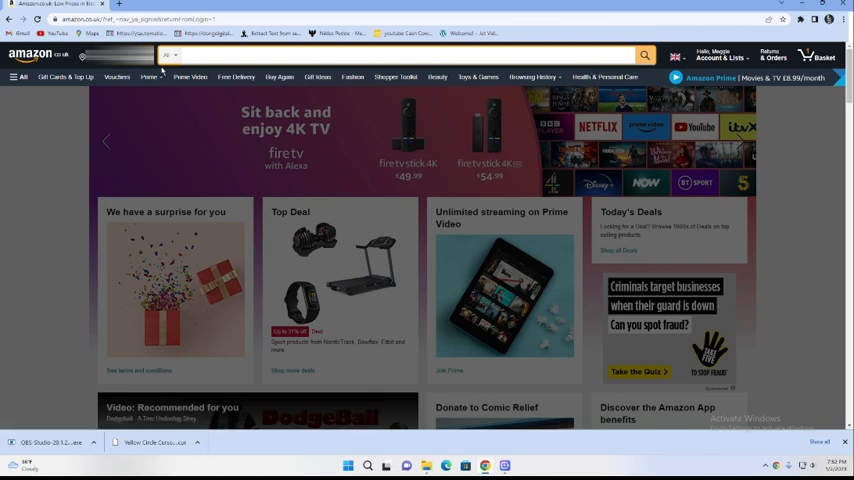
{"action": "left_click", "coordinate": [190, 77]}
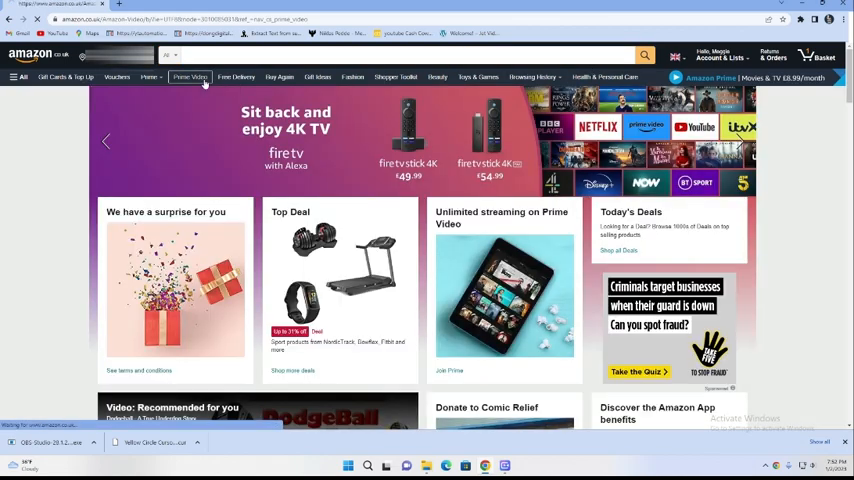
Step: Open Settings from the gear menu on the Prime Video home page
{"action": "left_click", "coordinate": [190, 77]}
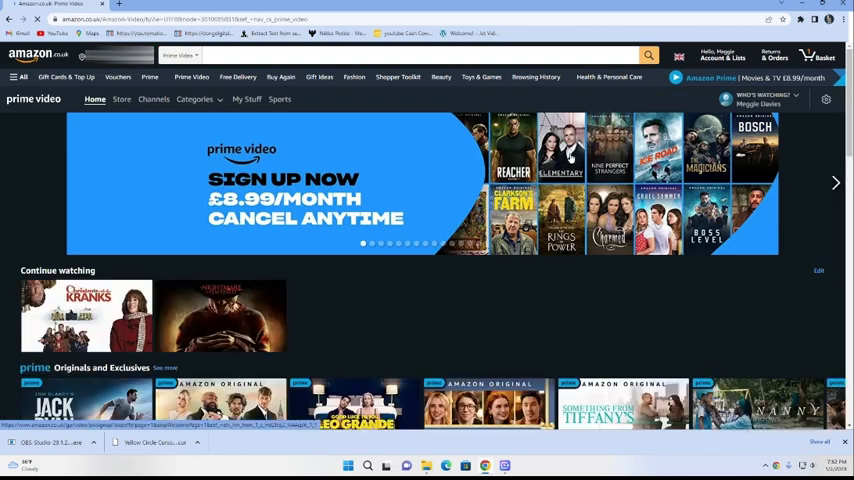
{"action": "scroll", "scroll_direction": "down", "scroll_amount": 3}
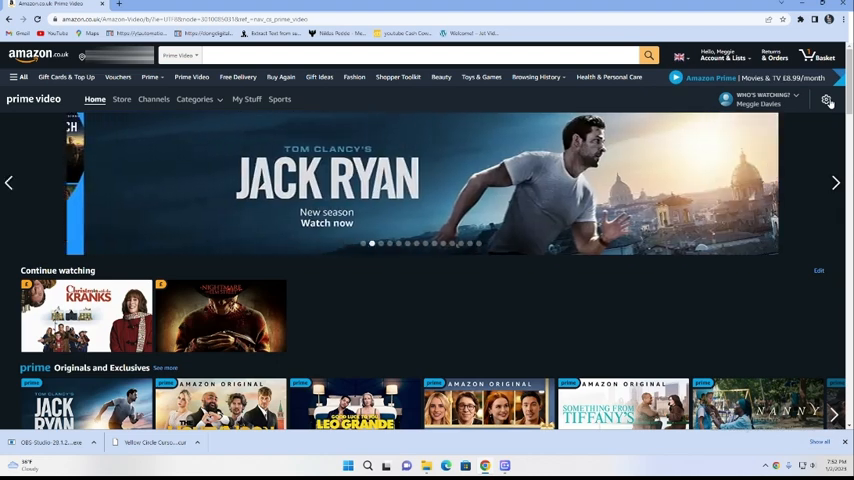
{"action": "left_click", "coordinate": [827, 100]}
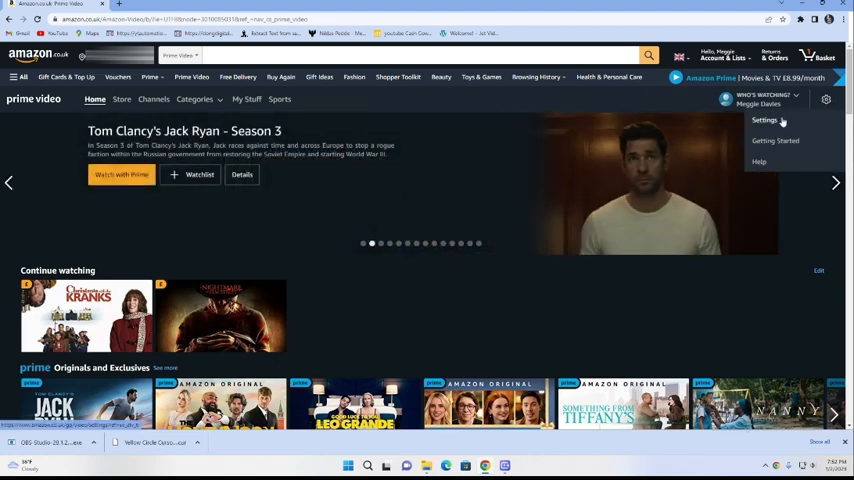
{"action": "left_click", "coordinate": [764, 120]}
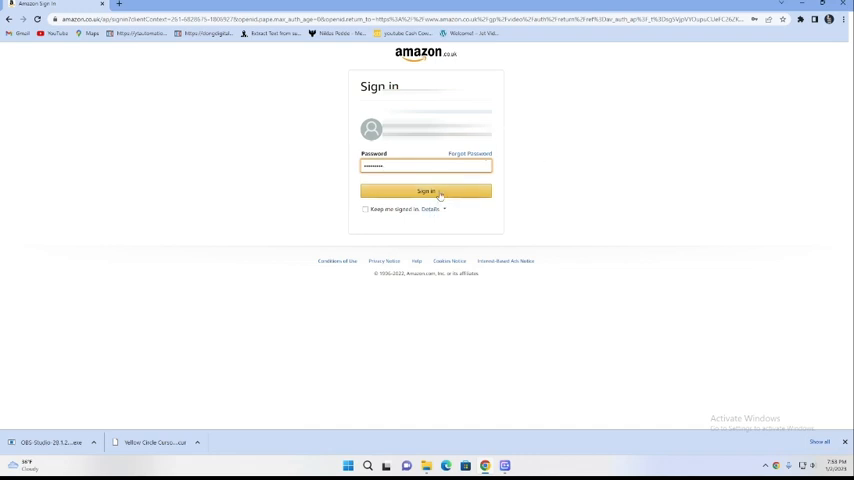
Step: Submit the Amazon sign-in prompt with the entered password
{"action": "left_click", "coordinate": [425, 191]}
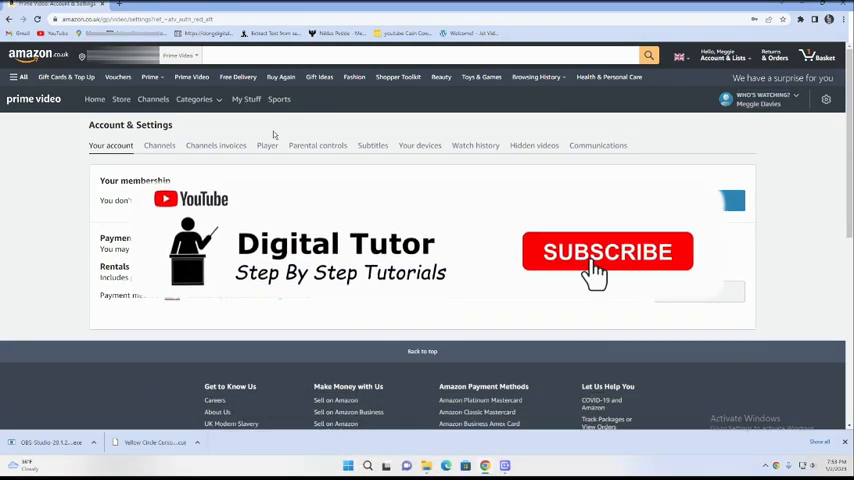
Step: Show the 'Your devices' tab listing the registered Sky UK set-top box
{"action": "left_click", "coordinate": [607, 252]}
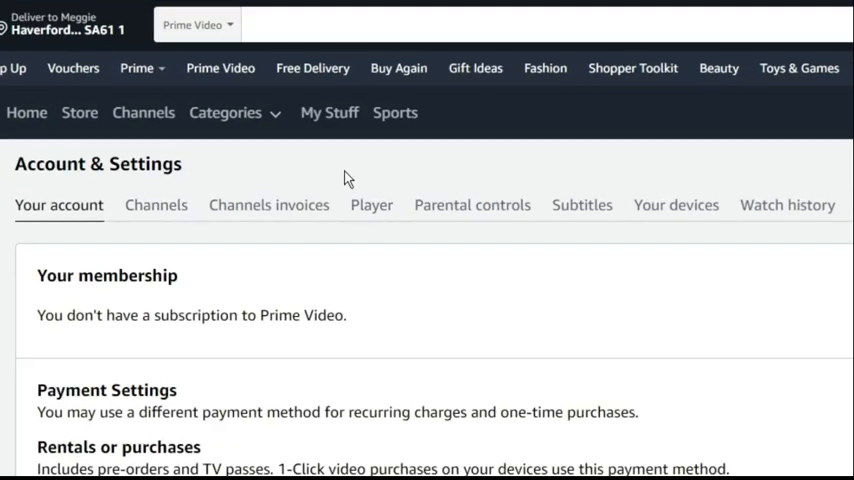
{"action": "mouse_move", "coordinate": [676, 205]}
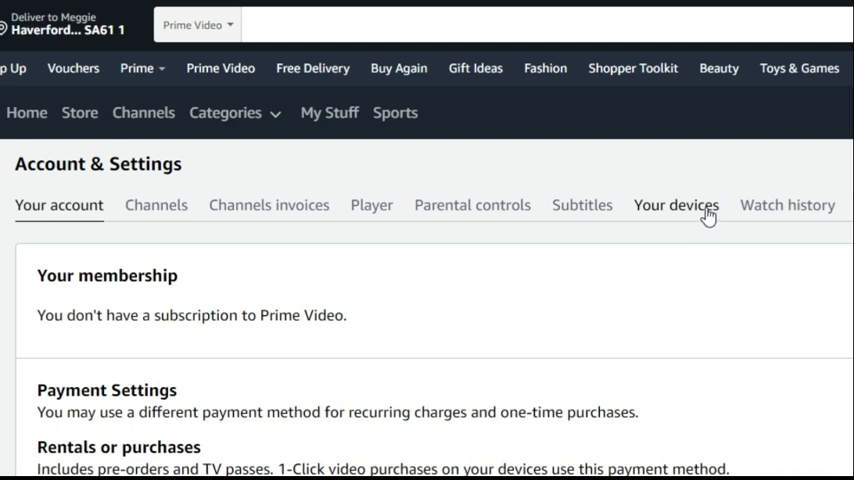
{"action": "left_click", "coordinate": [676, 205]}
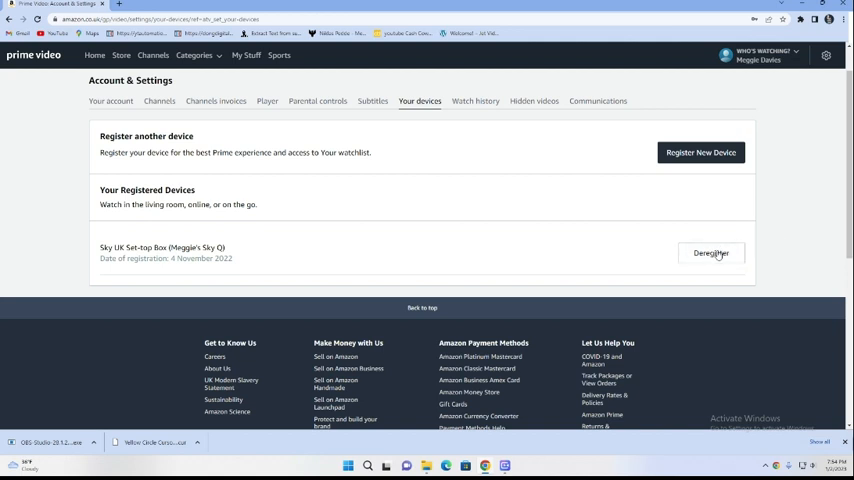
Step: Click 'Deregister' beside Sky UK Set-top Box to bring up 'Are you sure?'
{"action": "left_click", "coordinate": [711, 252]}
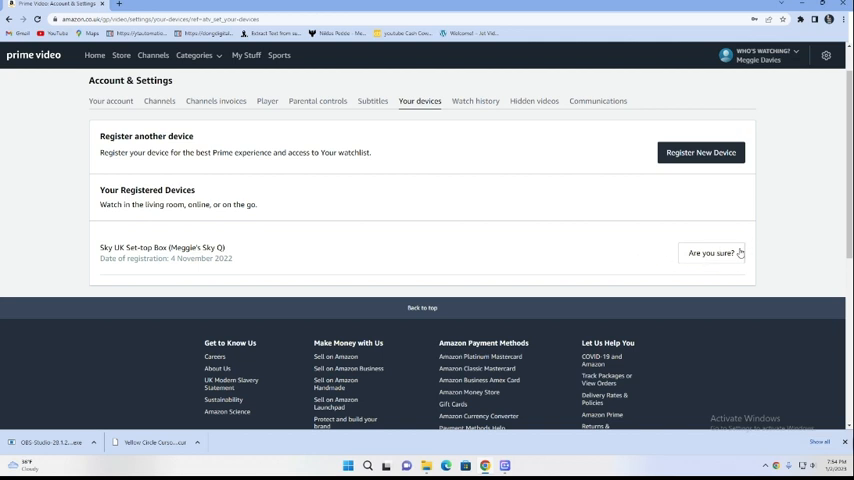
{"action": "mouse_move", "coordinate": [792, 191]}
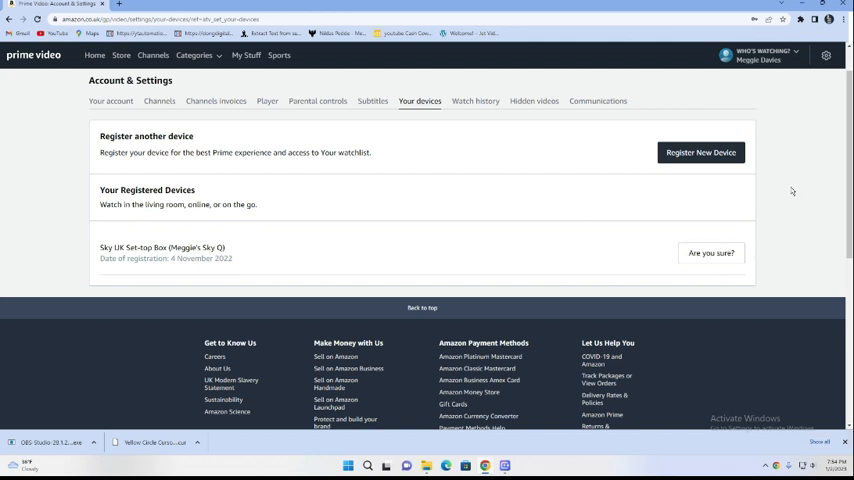
{"action": "mouse_move", "coordinate": [808, 192]}
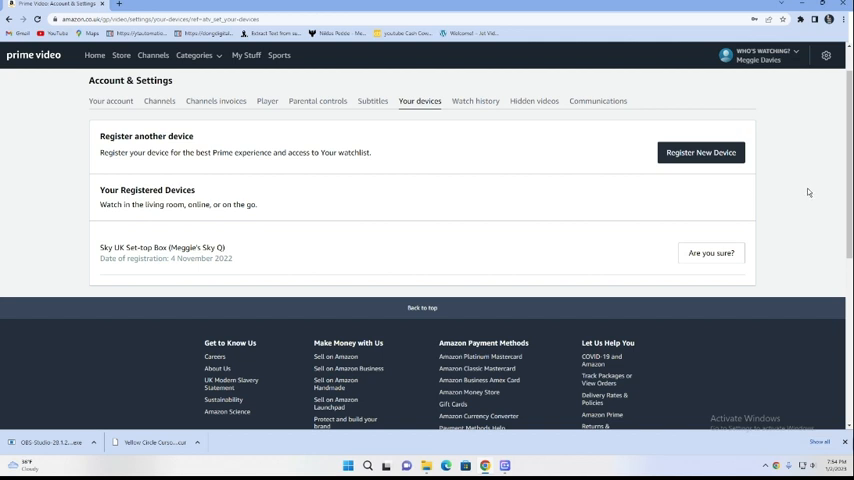
{"action": "mouse_move", "coordinate": [768, 194]}
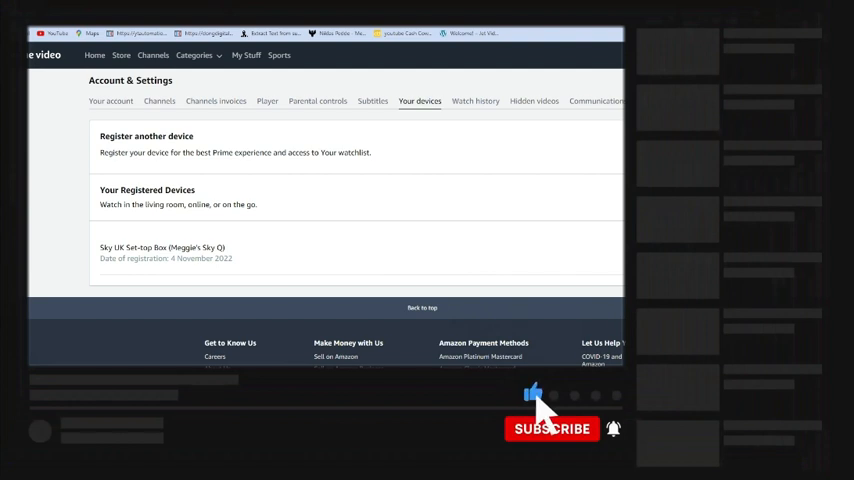
{"action": "left_click", "coordinate": [551, 428]}
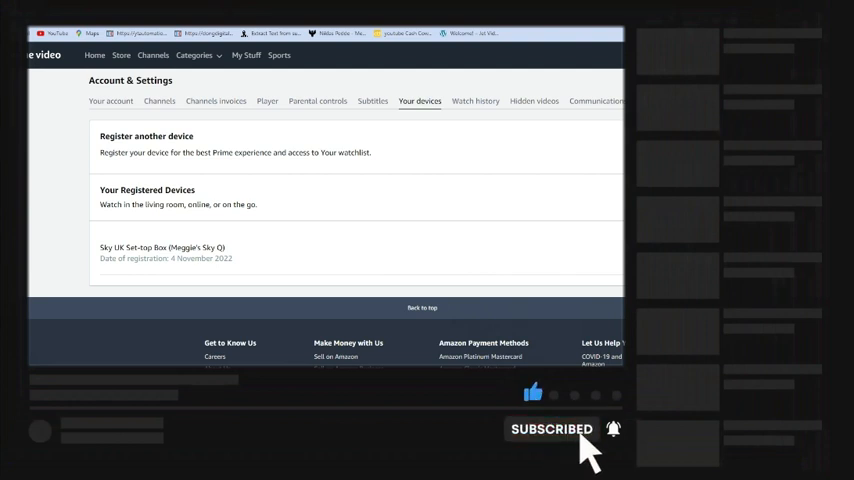